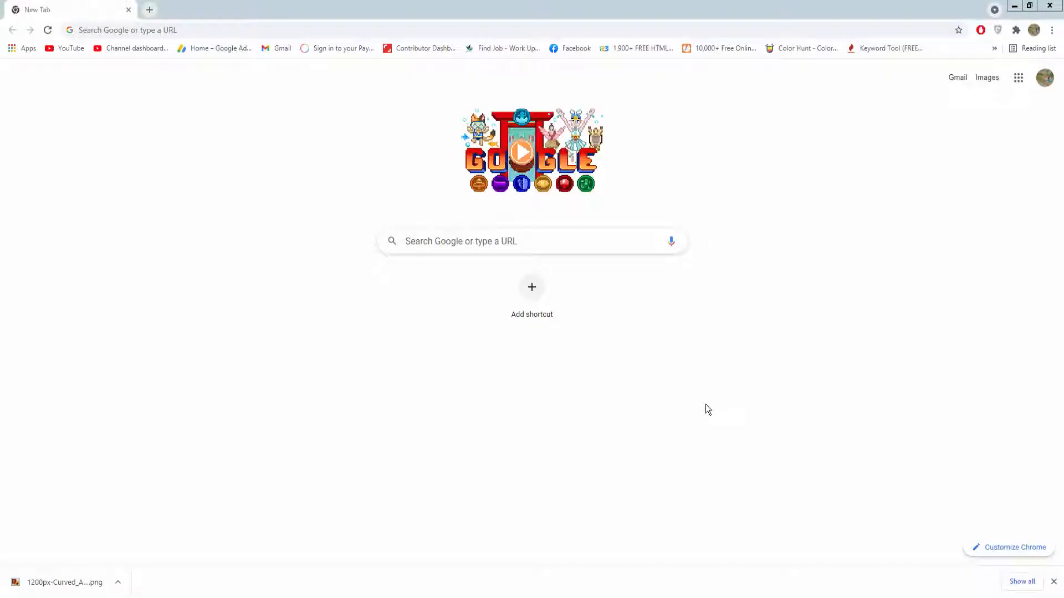
pyautogui.moveTo(705, 408)
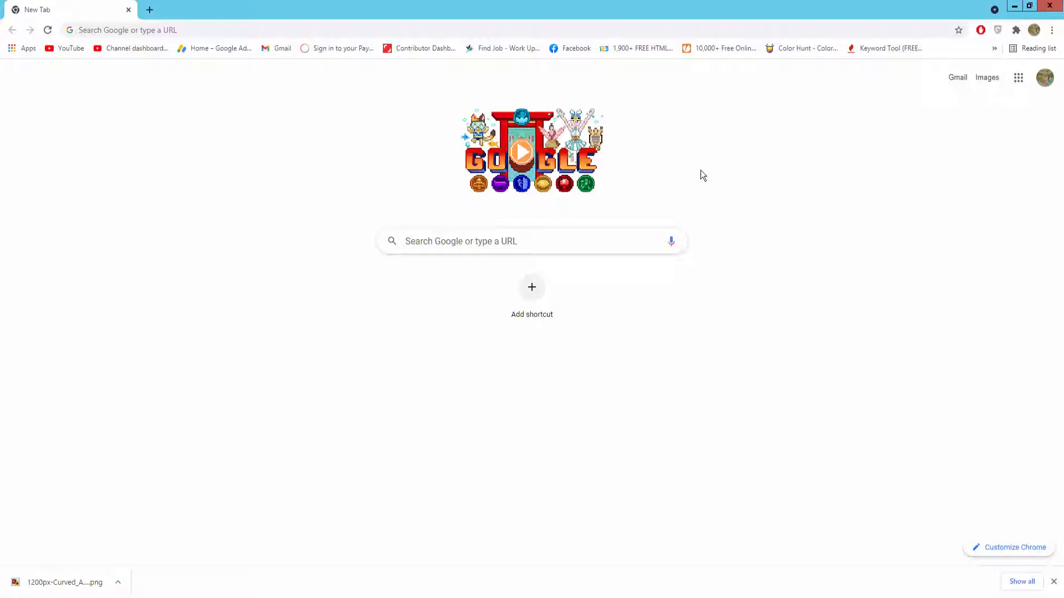
pyautogui.moveTo(704, 170)
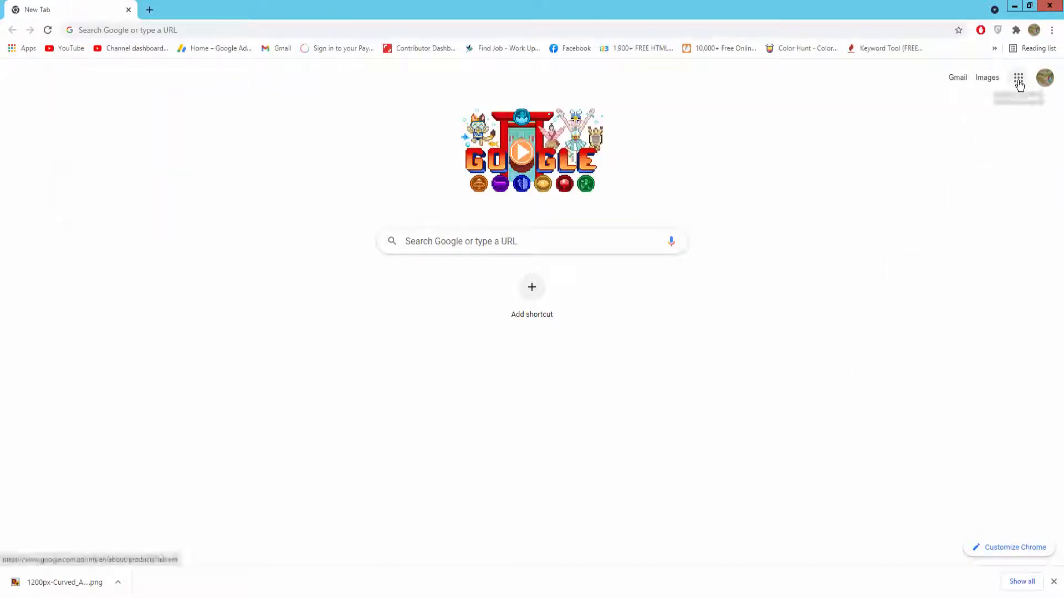
# Step: Launch Google Drive from the Google apps grid to show My Drive
pyautogui.click(1018, 77)
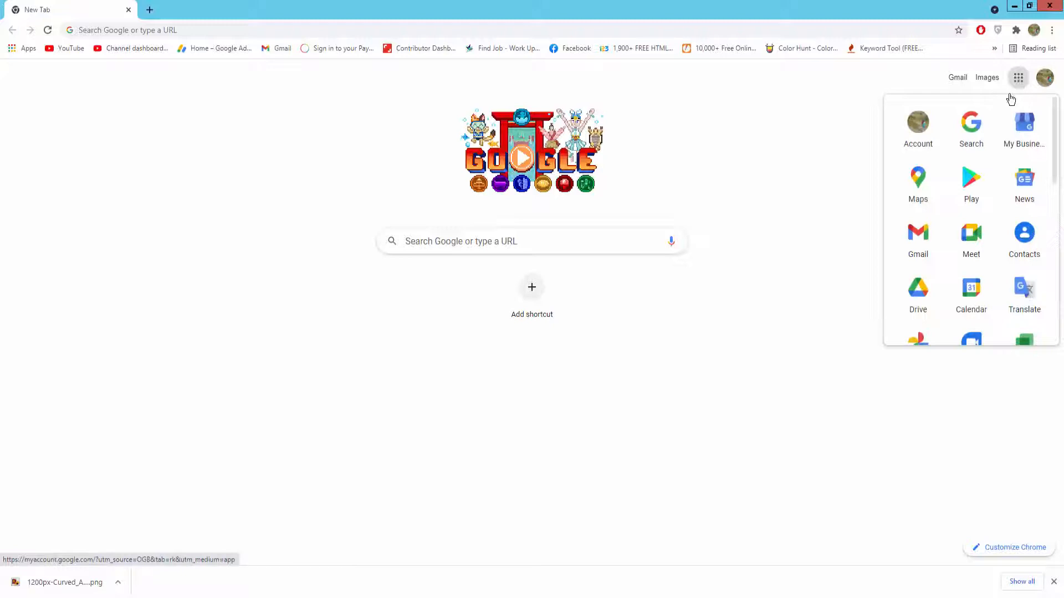
pyautogui.click(917, 292)
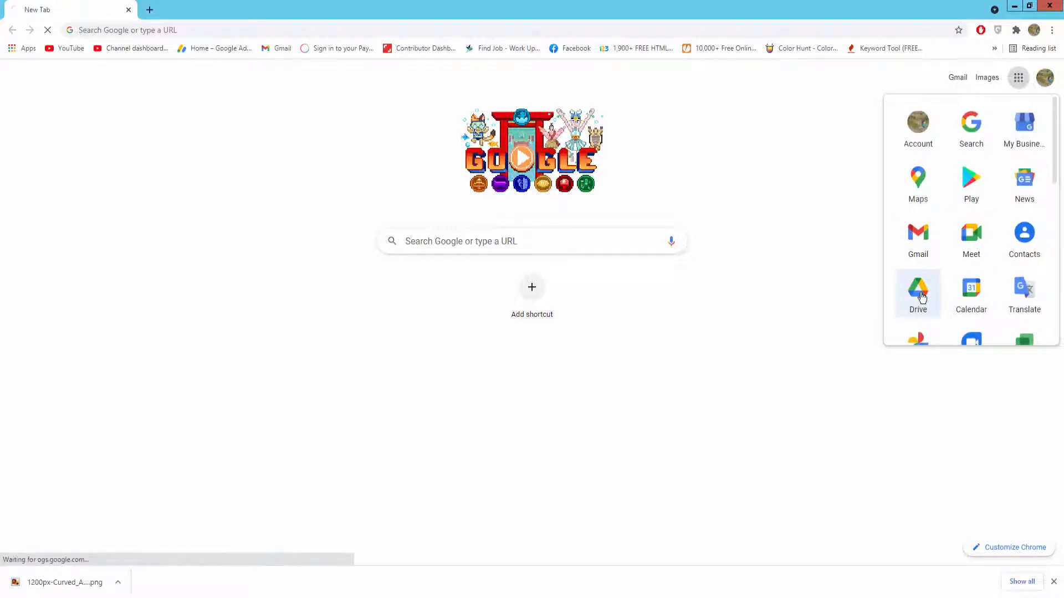
pyautogui.click(918, 293)
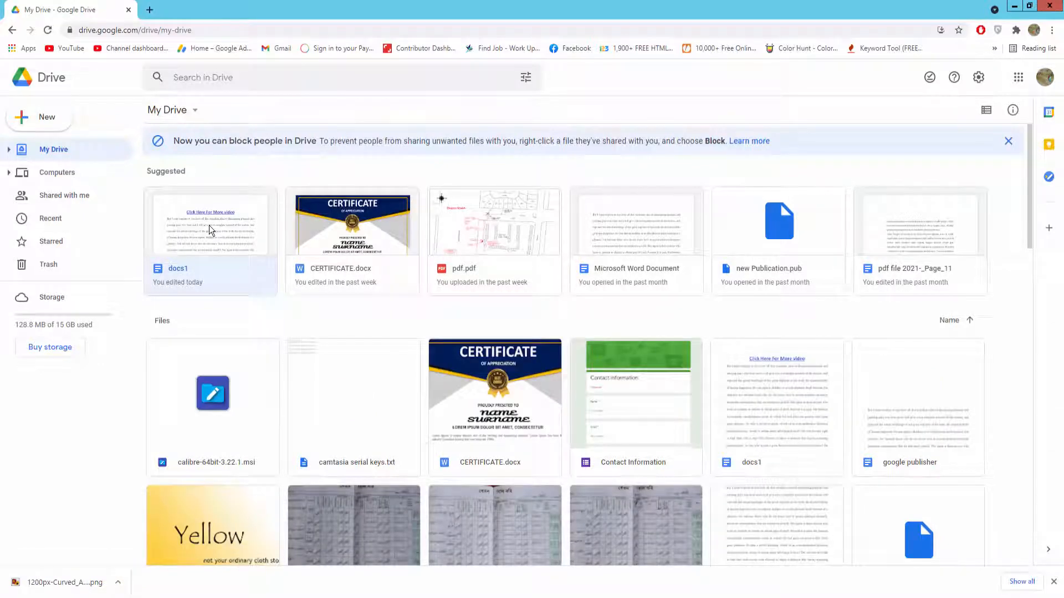
# Step: Open the docs1 file from Suggested with Google Docs
pyautogui.rightClick(210, 224)
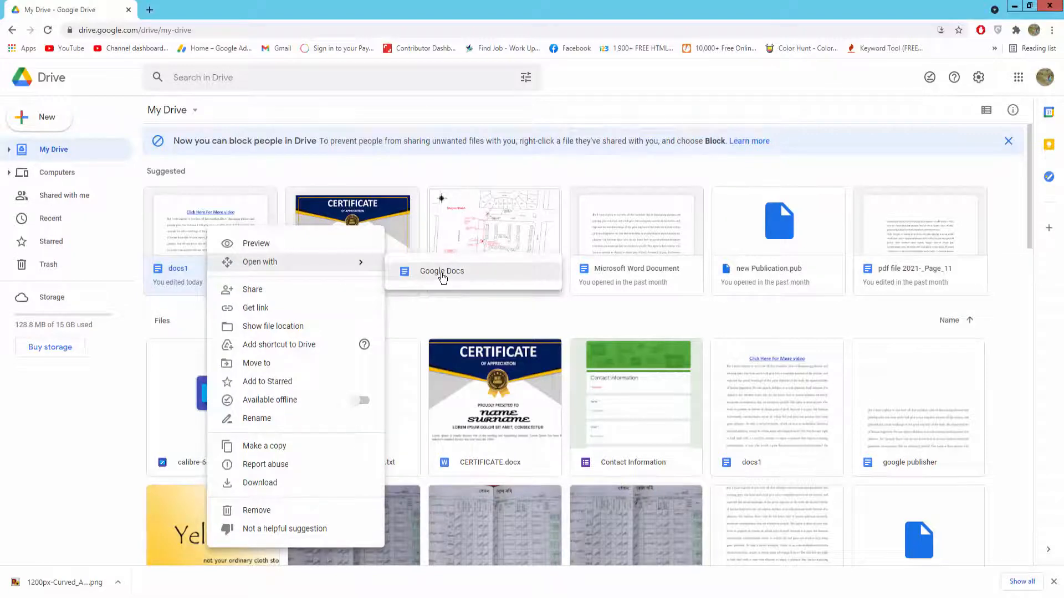
pyautogui.click(441, 271)
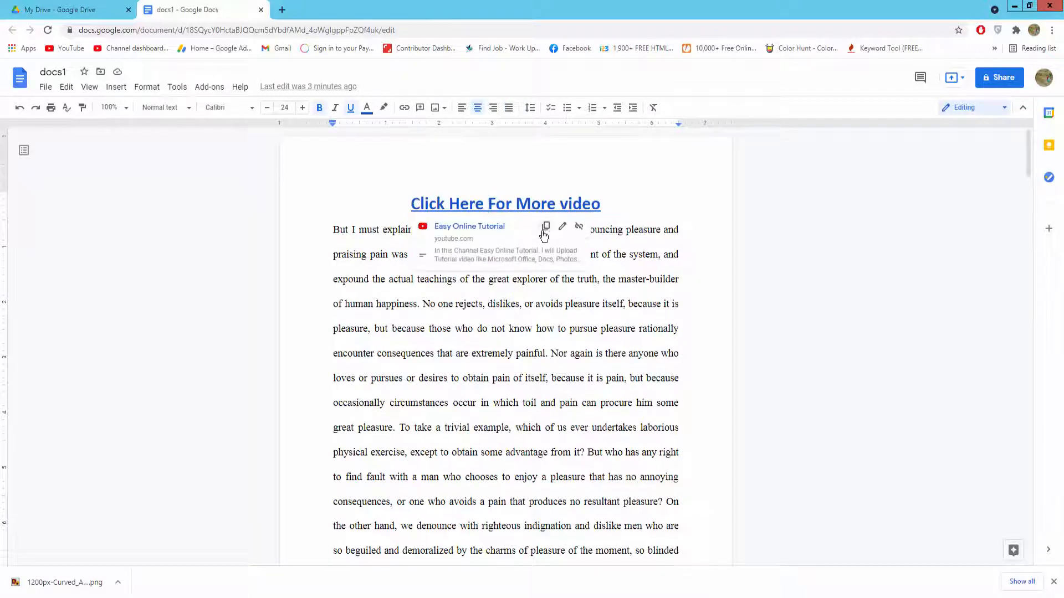
pyautogui.moveTo(562, 226)
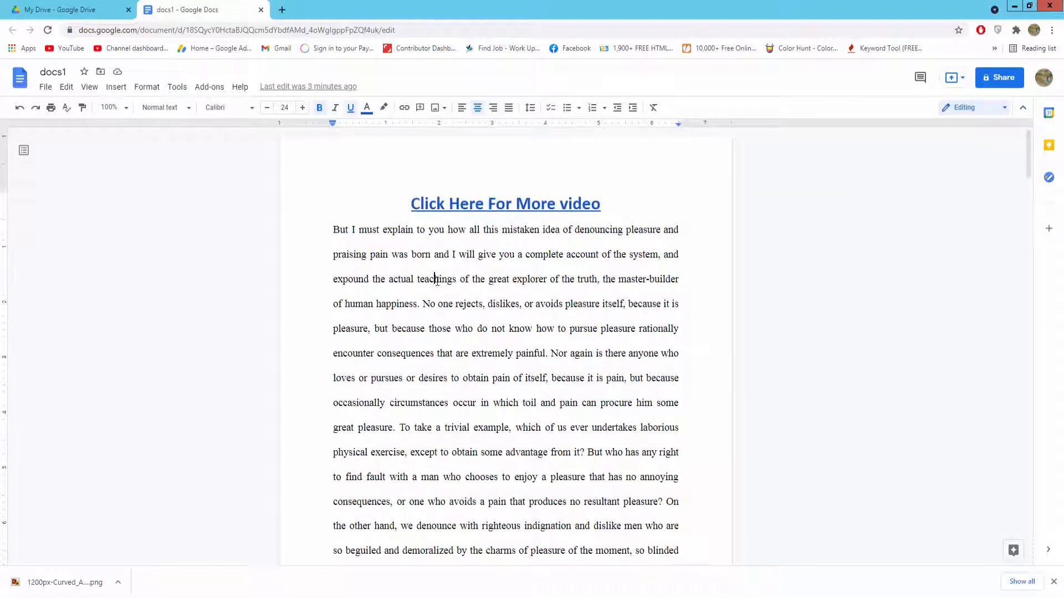
pyautogui.click(45, 87)
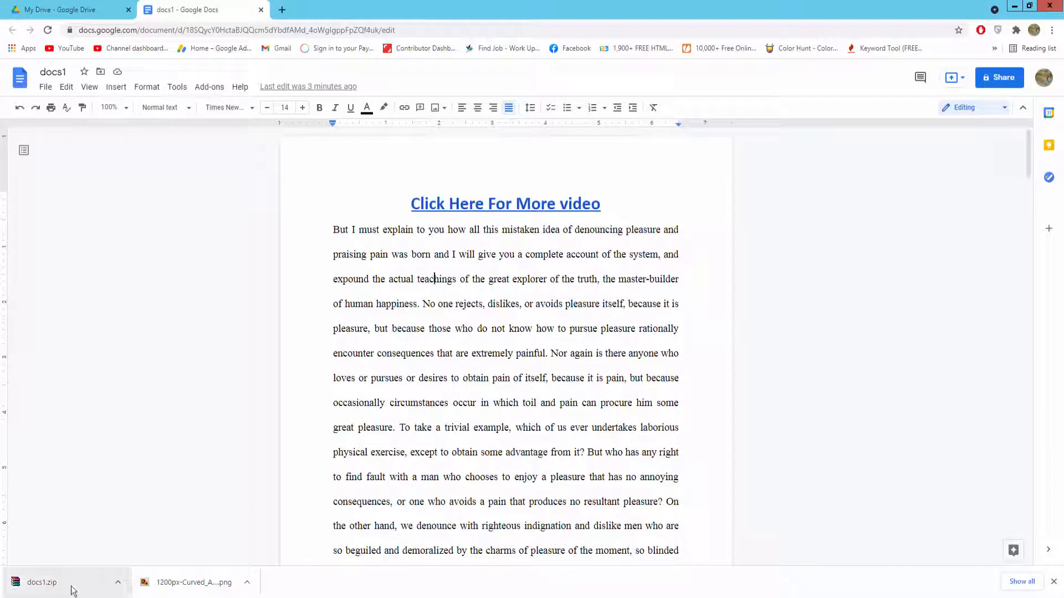
# Step: Open the downloaded docs1.zip from Chrome's download bar
pyautogui.click(42, 583)
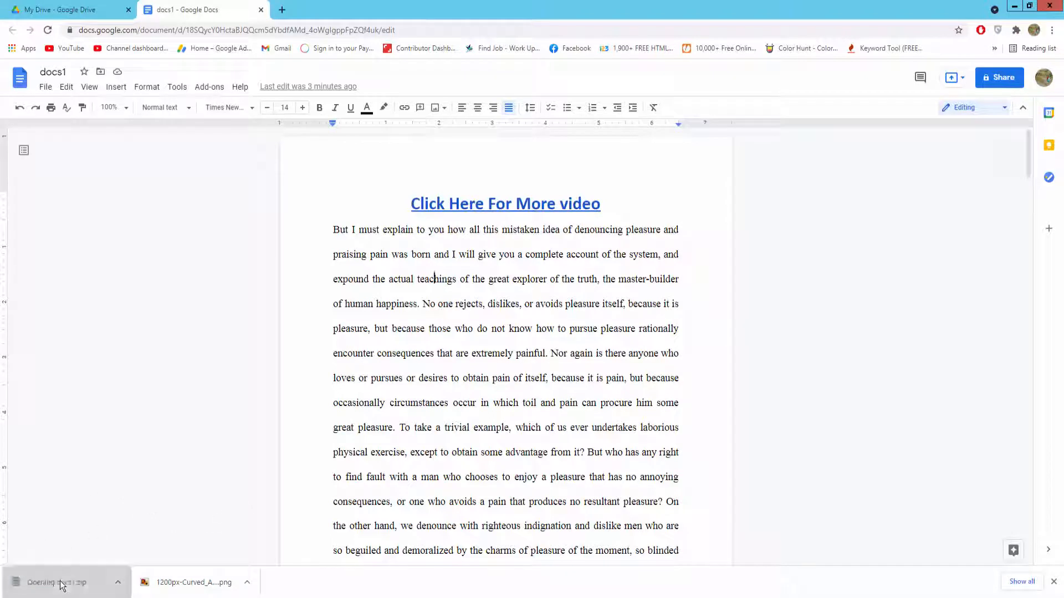
# Step: Close the WinRAR license notice and select docs1.html in the archive
pyautogui.click(56, 582)
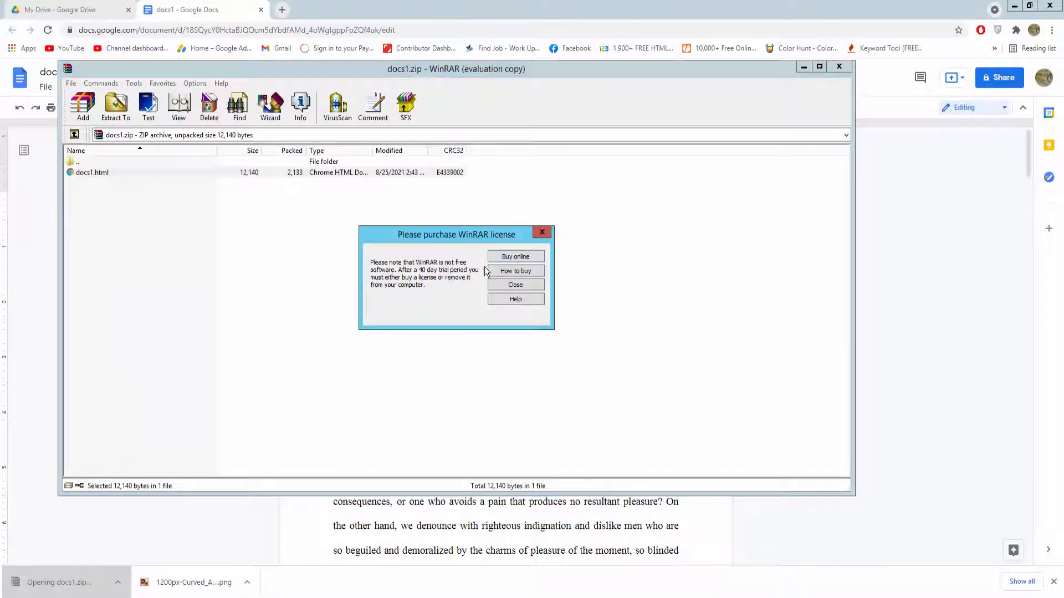
pyautogui.click(515, 284)
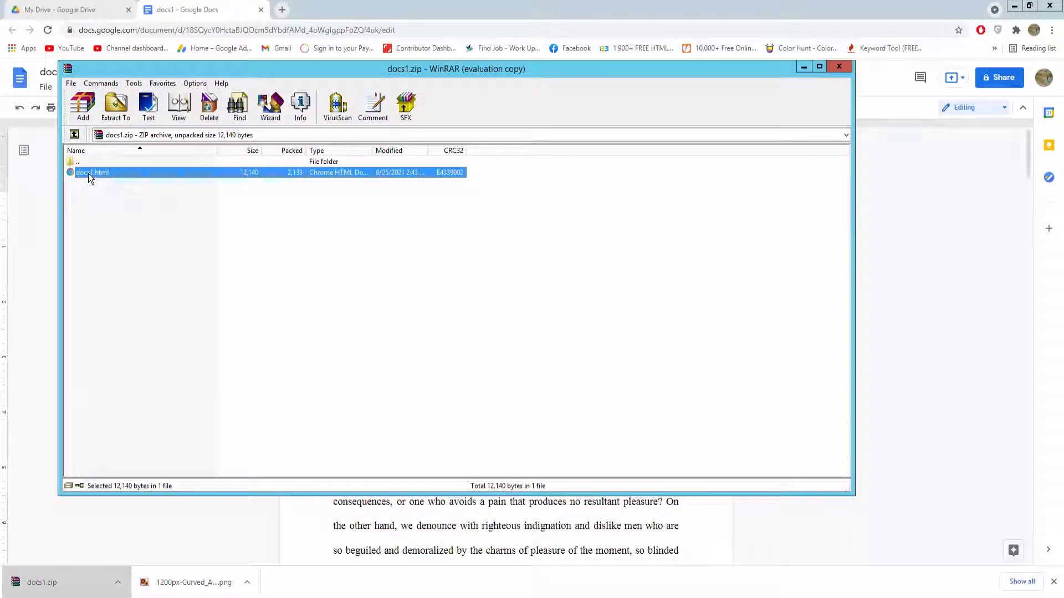
pyautogui.click(100, 196)
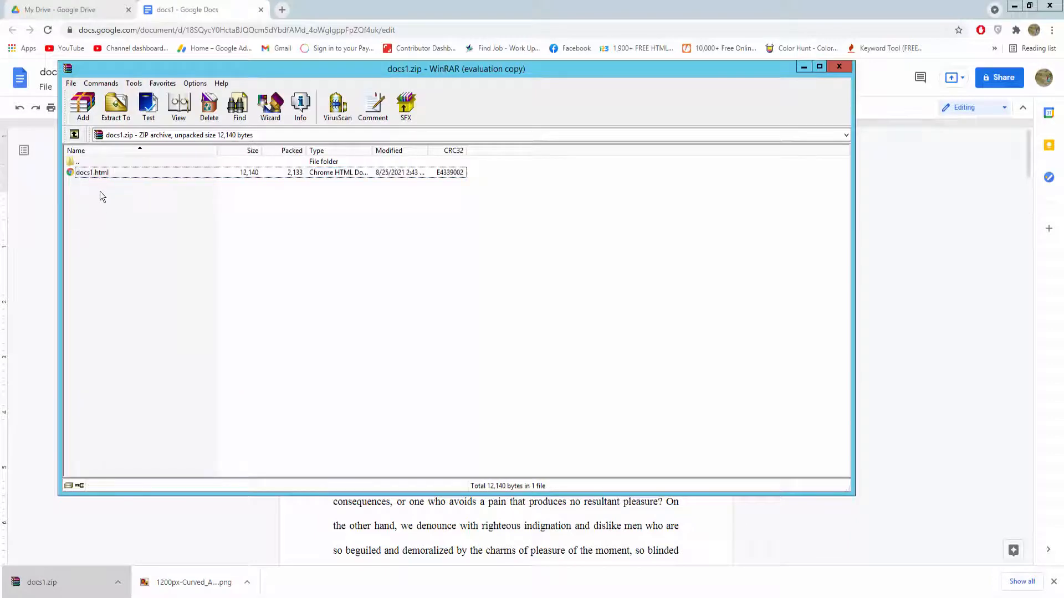
pyautogui.click(91, 171)
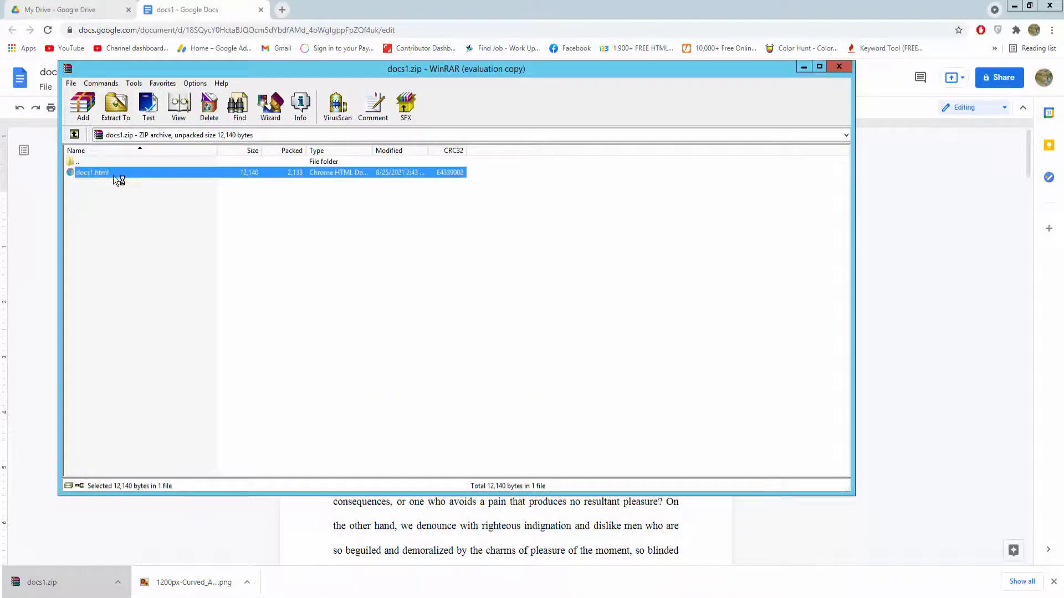
# Step: View docs1.html in Chrome and test the Click Here For More video link
pyautogui.doubleClick(91, 172)
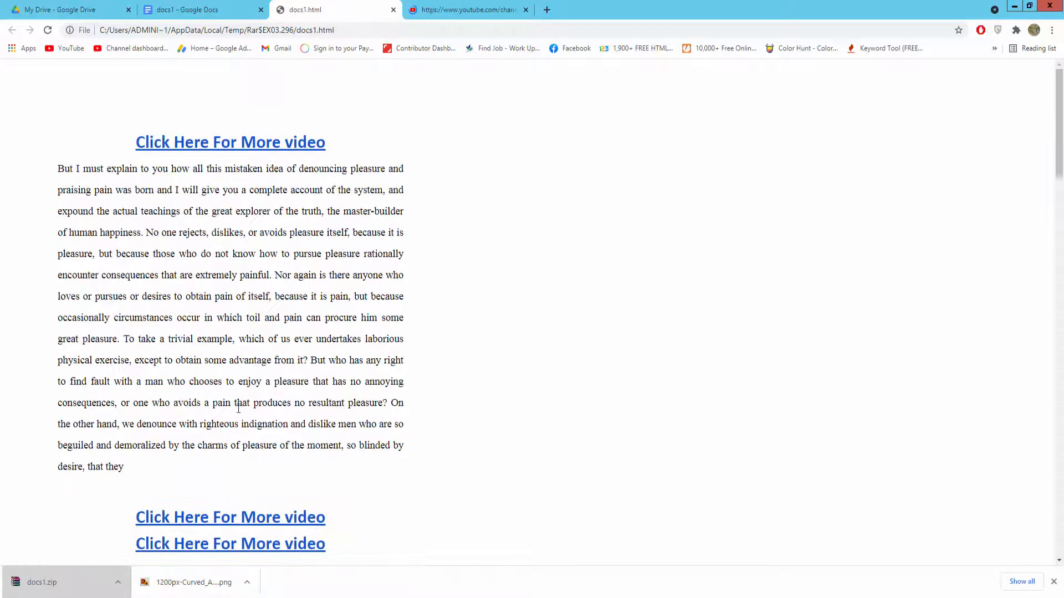
pyautogui.click(230, 142)
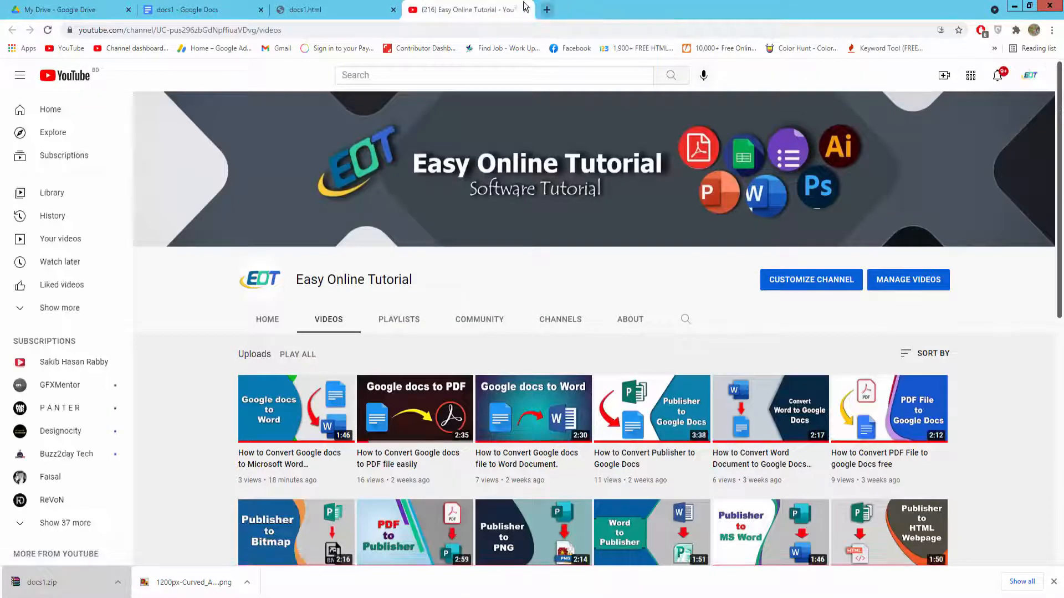
pyautogui.click(308, 10)
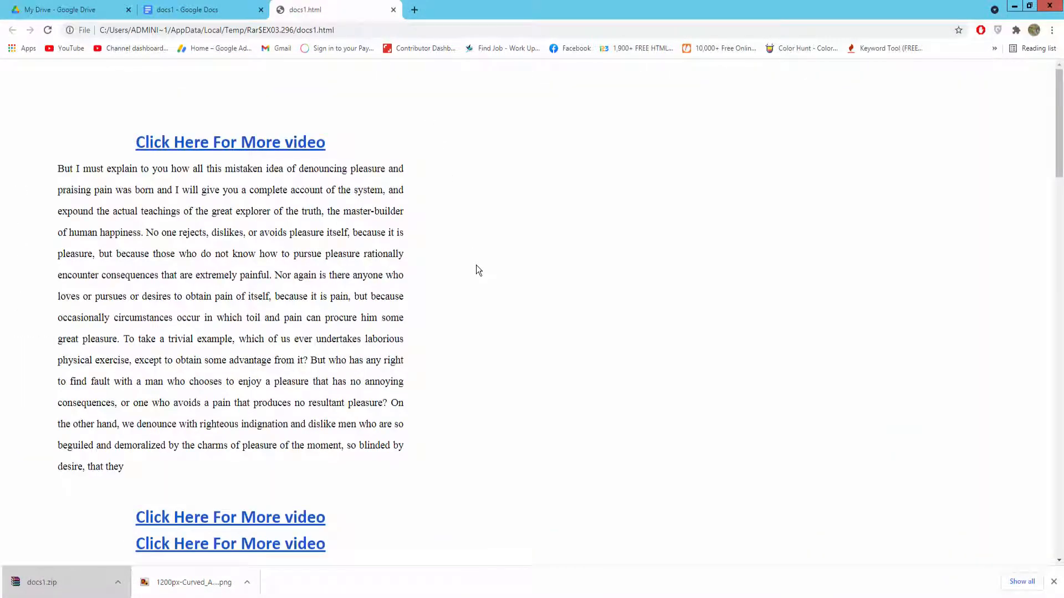